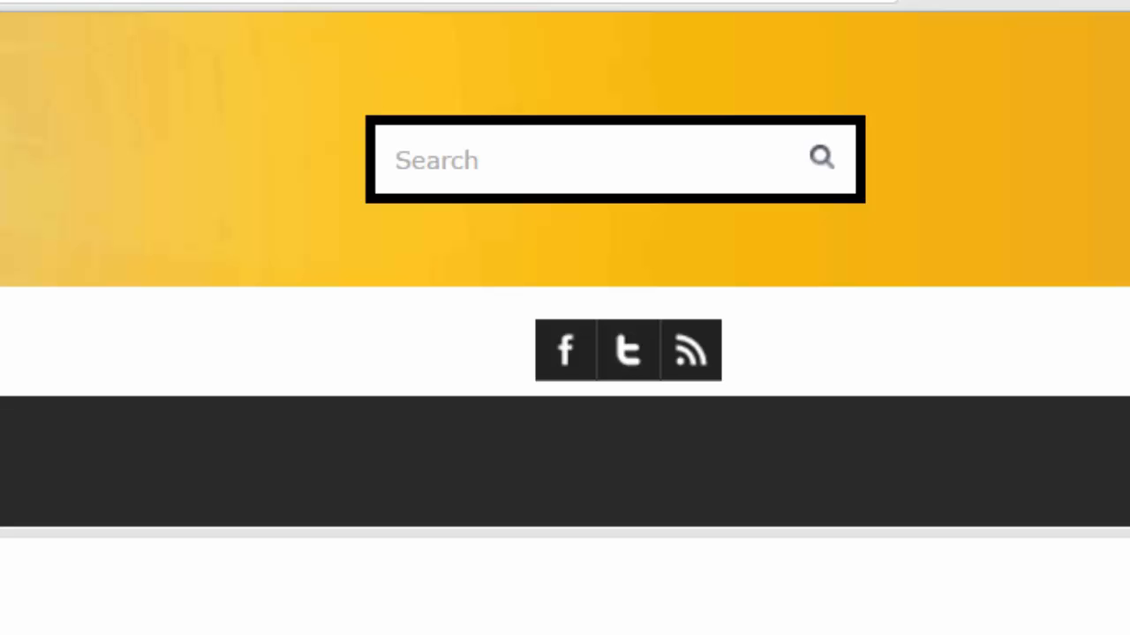
mouse_move(1013, 463)
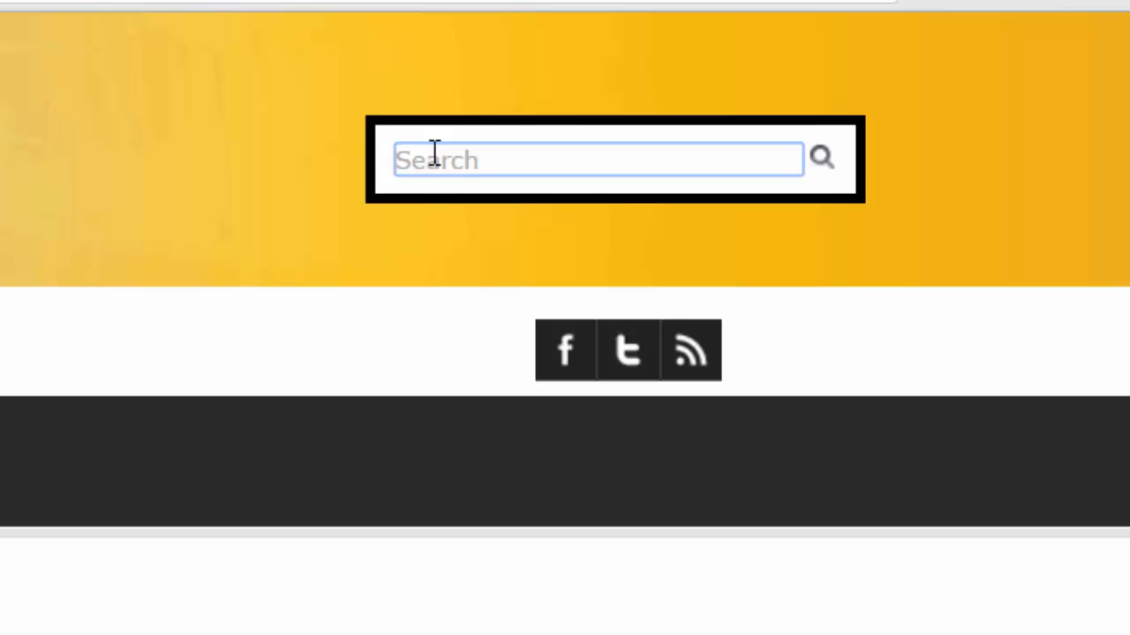
Run a search for 'Number Theory' using the suggested term, returning Mastering Mathematics results.
type("Numb")
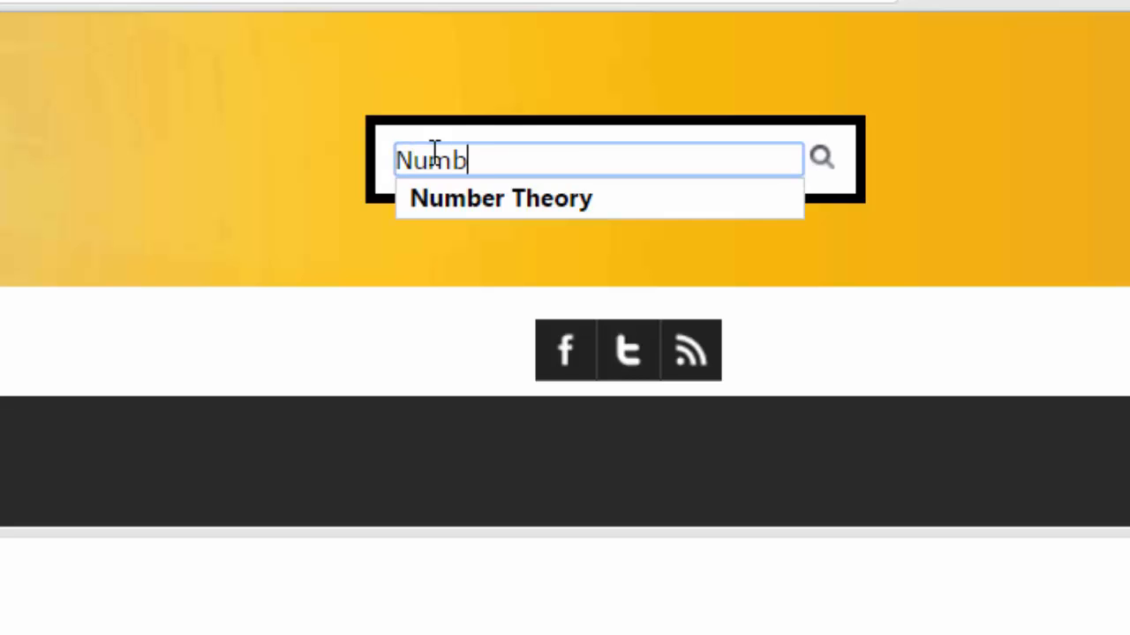
type("er theory")
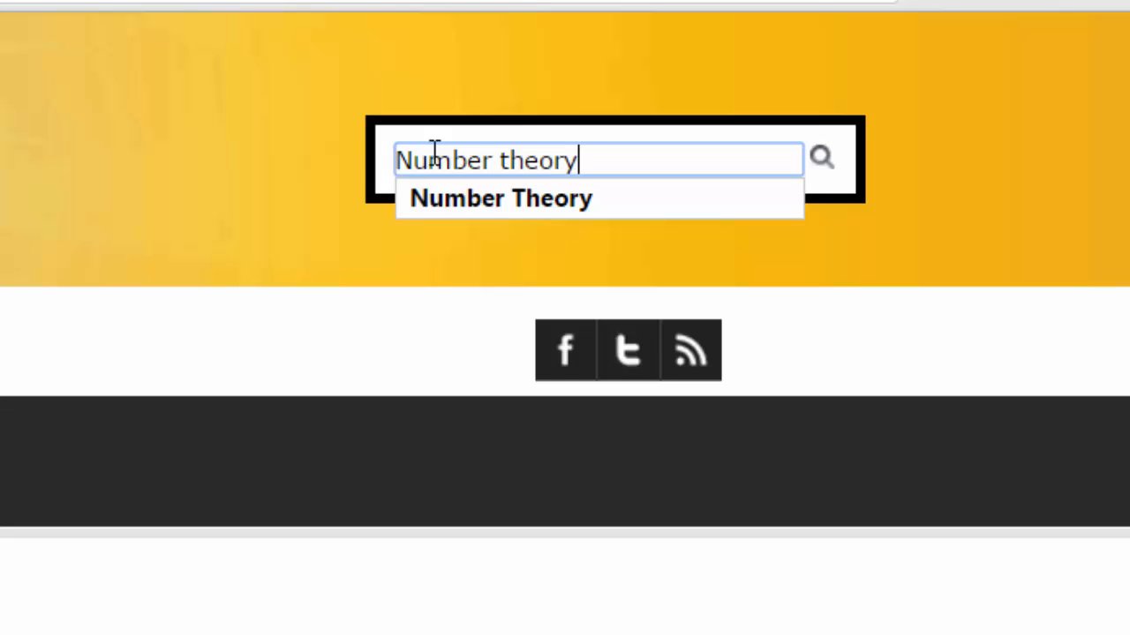
left_click(501, 198)
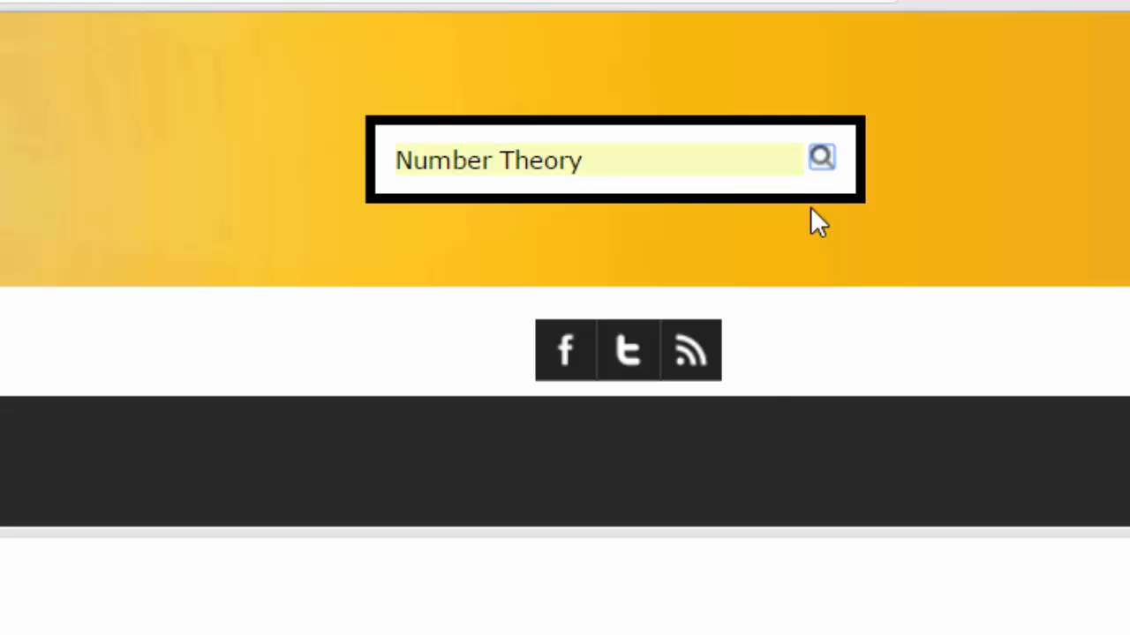
left_click(819, 159)
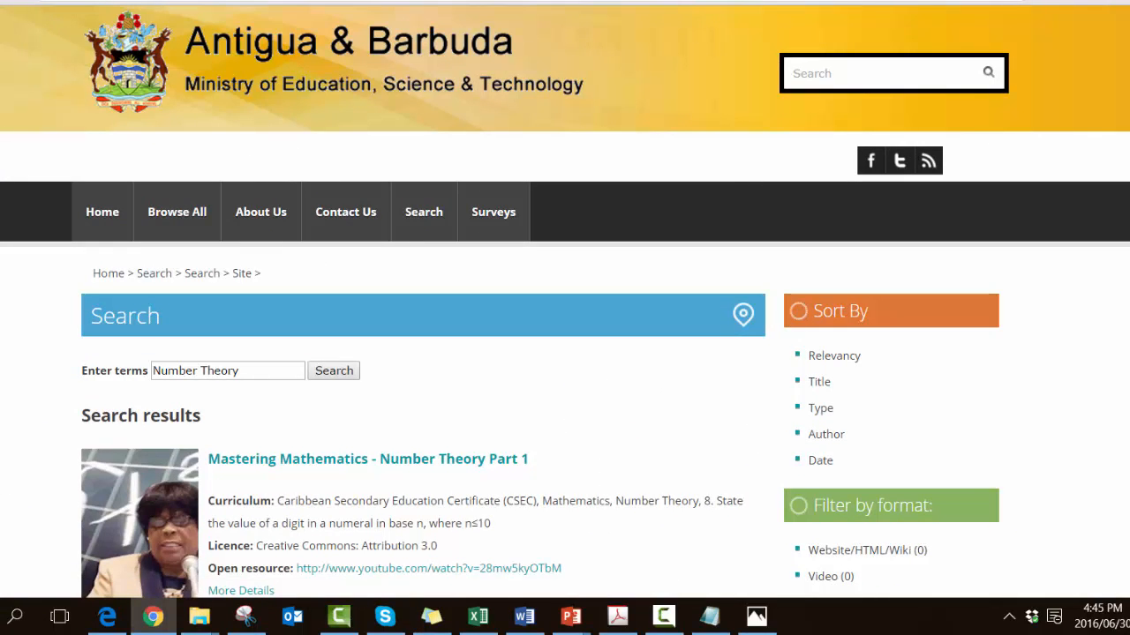
Scroll through the results past OpenAlgebra, NBCC, Wikipedia and CK-12 to the pagination.
scroll("down", 3)
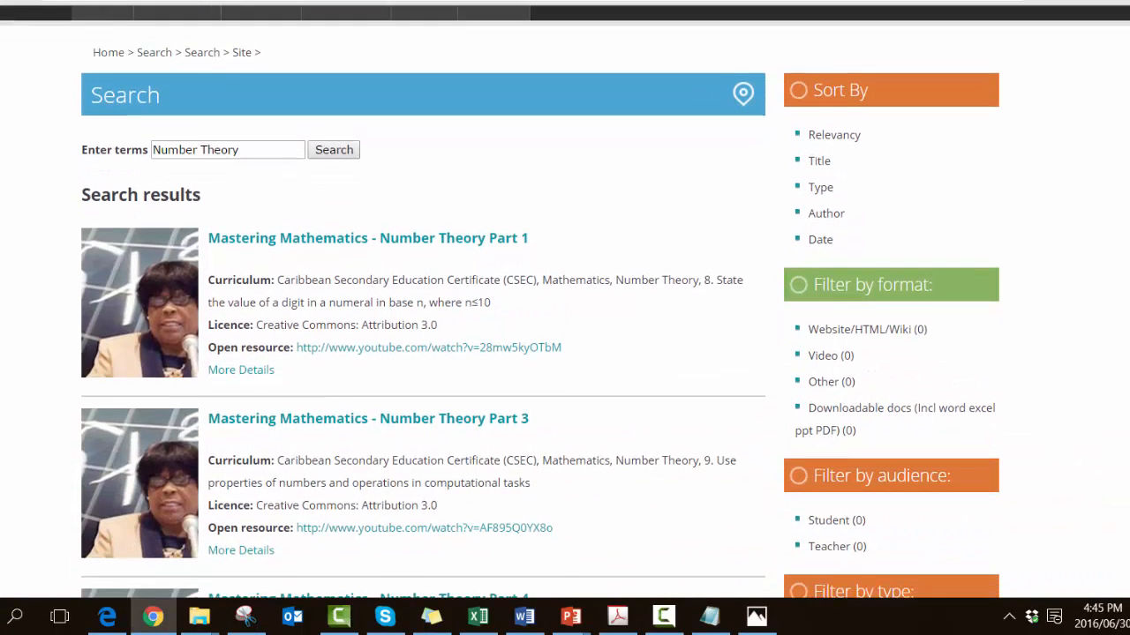
scroll("down", 3)
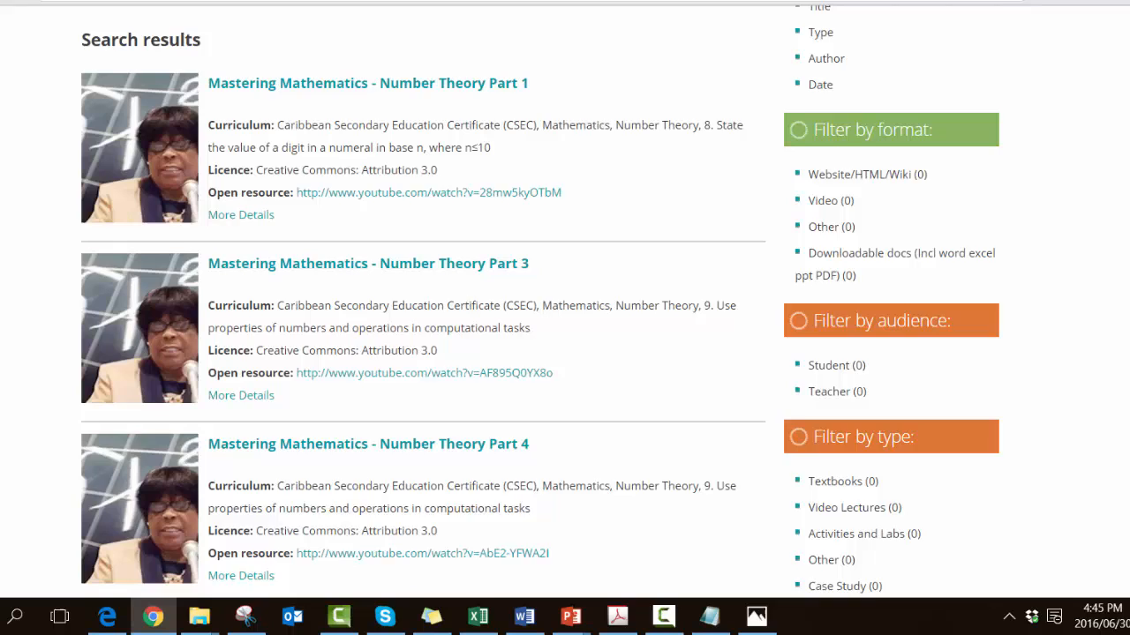
scroll("down", 3)
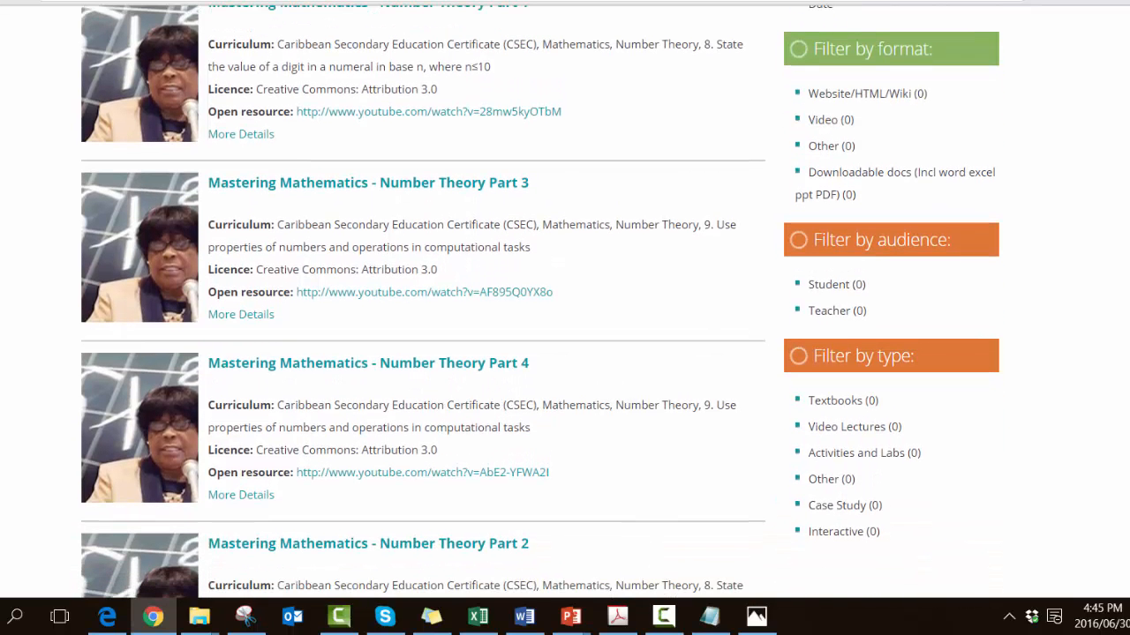
scroll("down", 3)
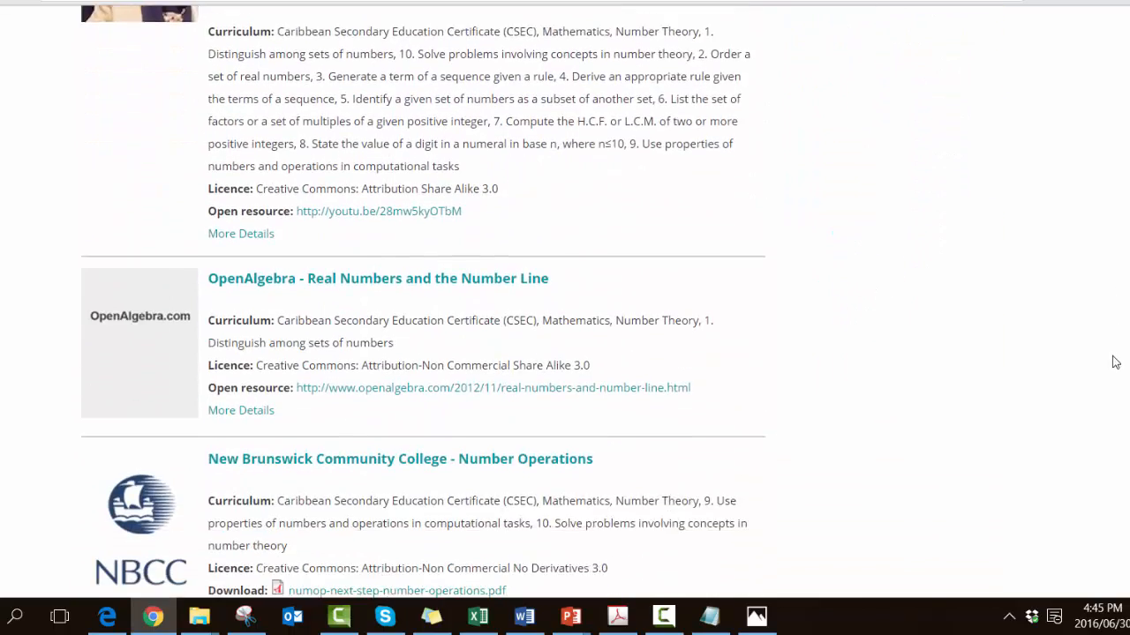
scroll("down", 3)
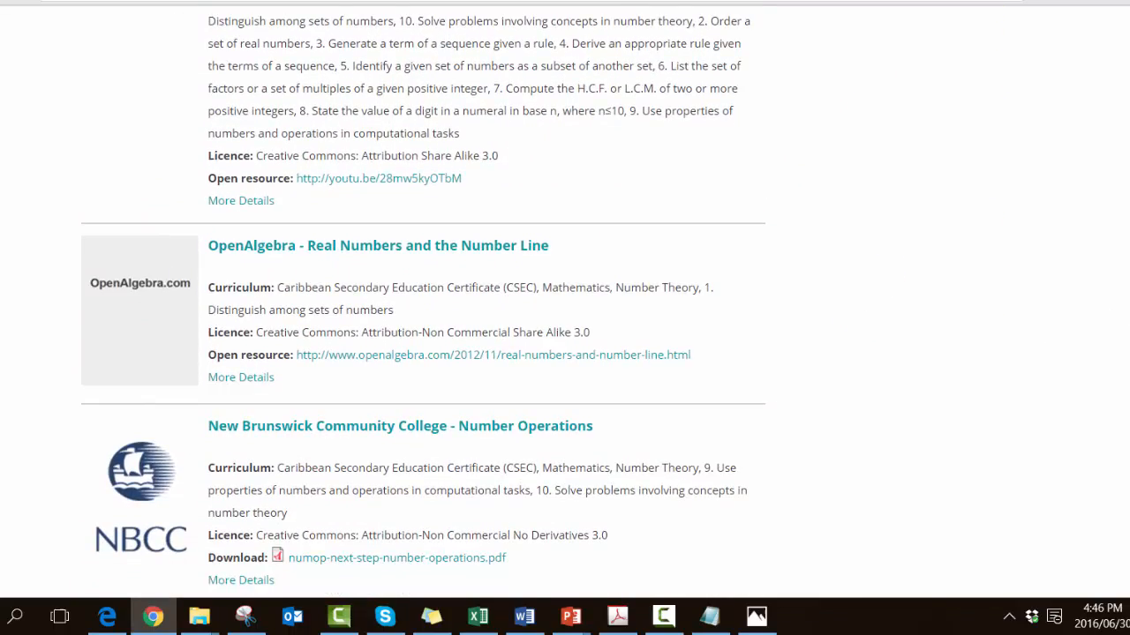
scroll("down", 3)
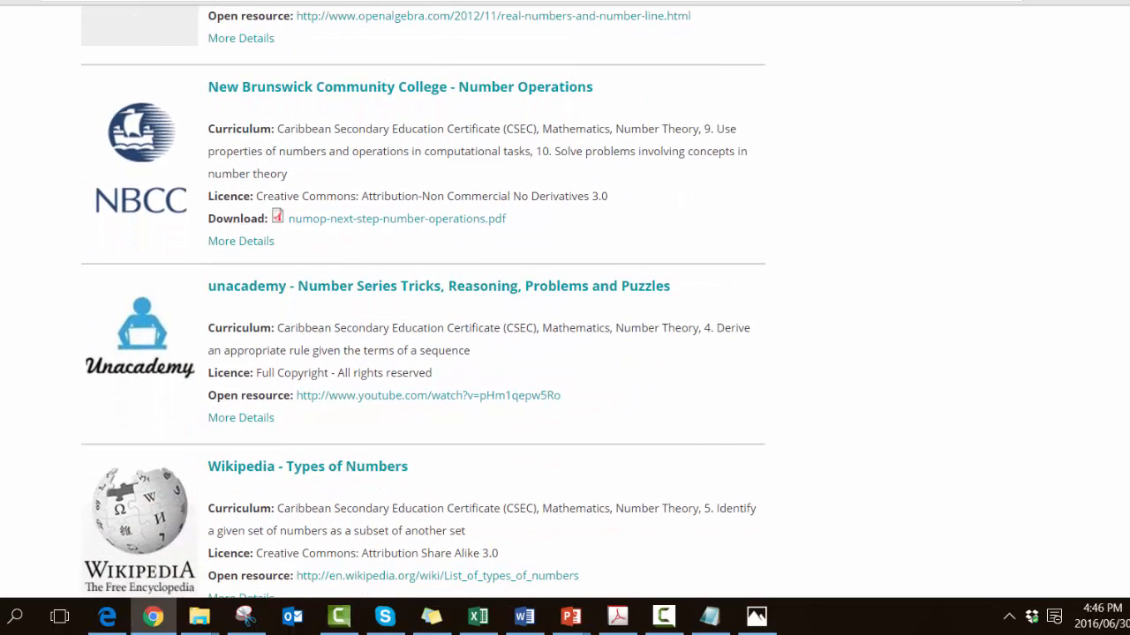
scroll("down", 3)
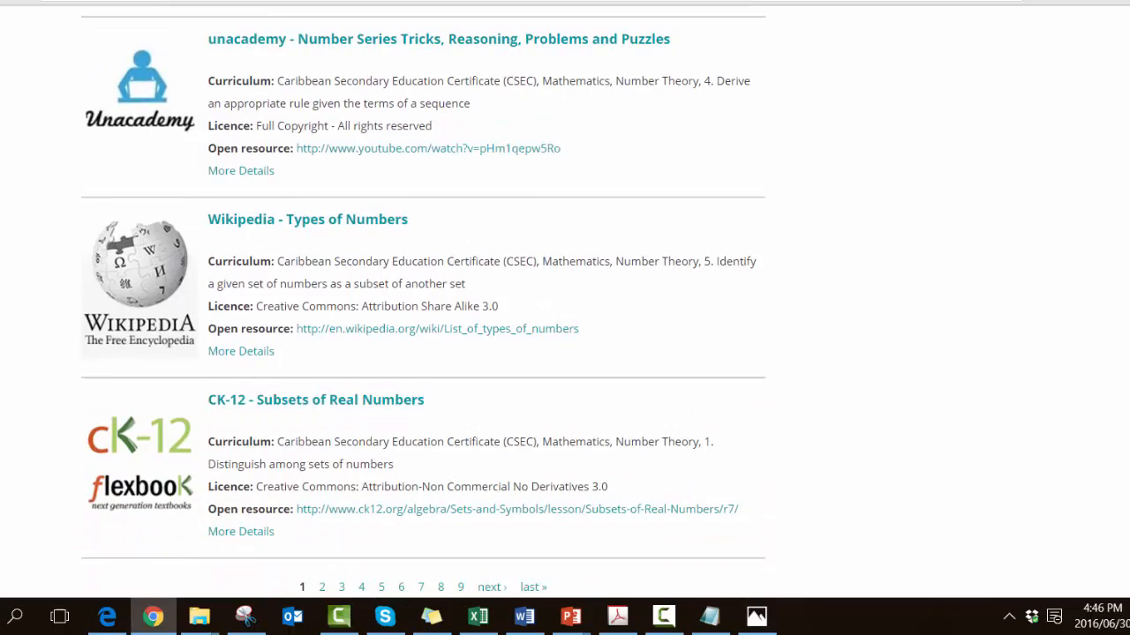
scroll("down", 3)
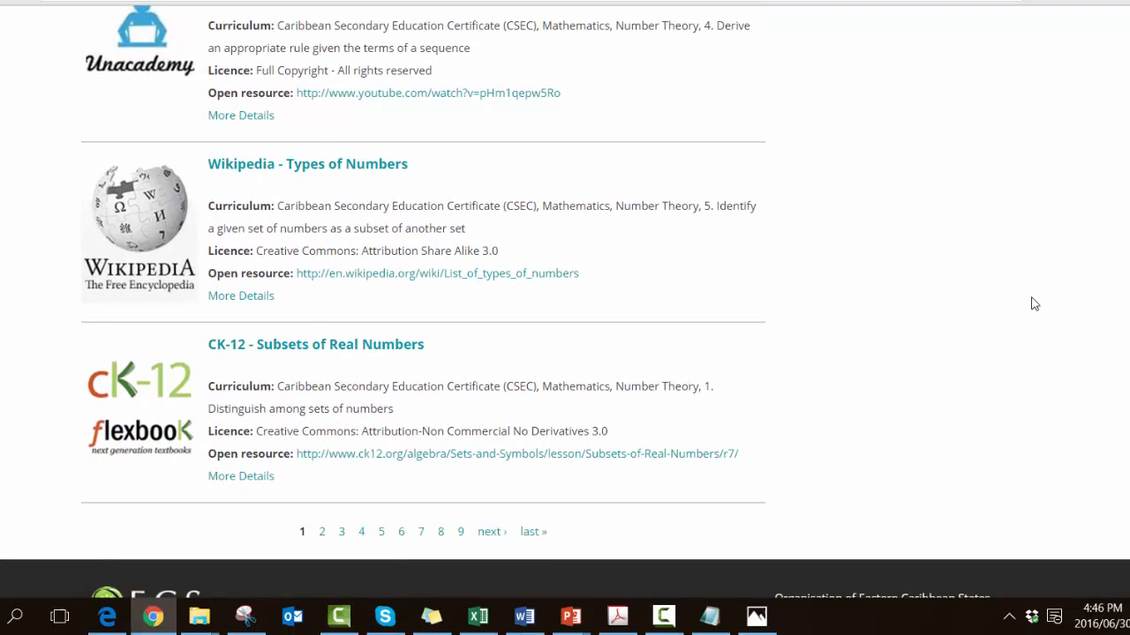
left_click(315, 344)
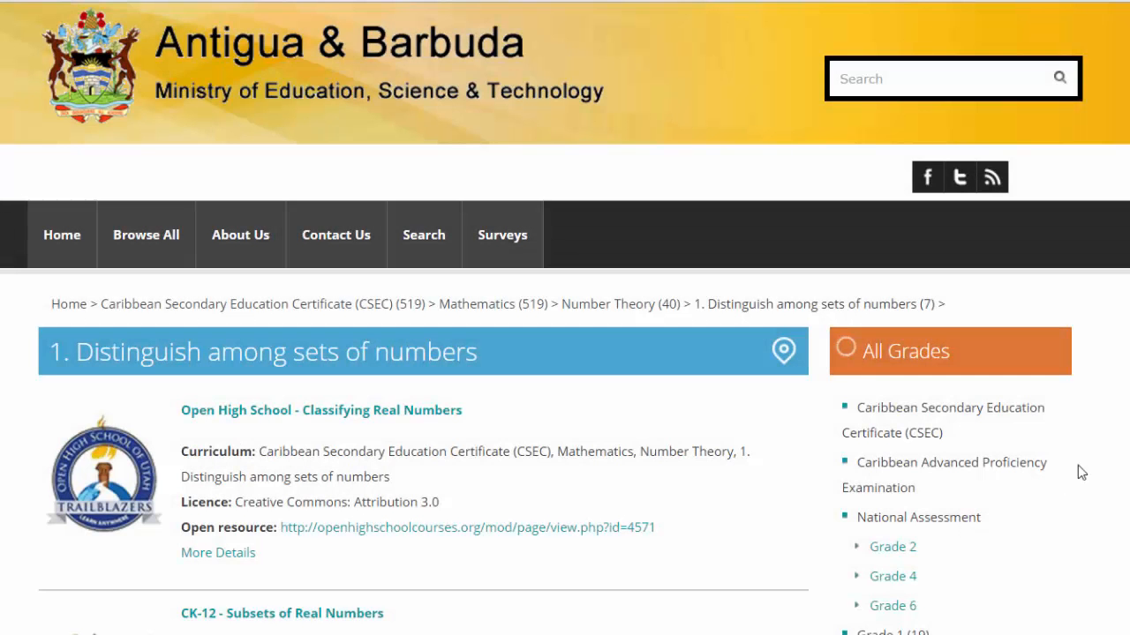
scroll("down", 3)
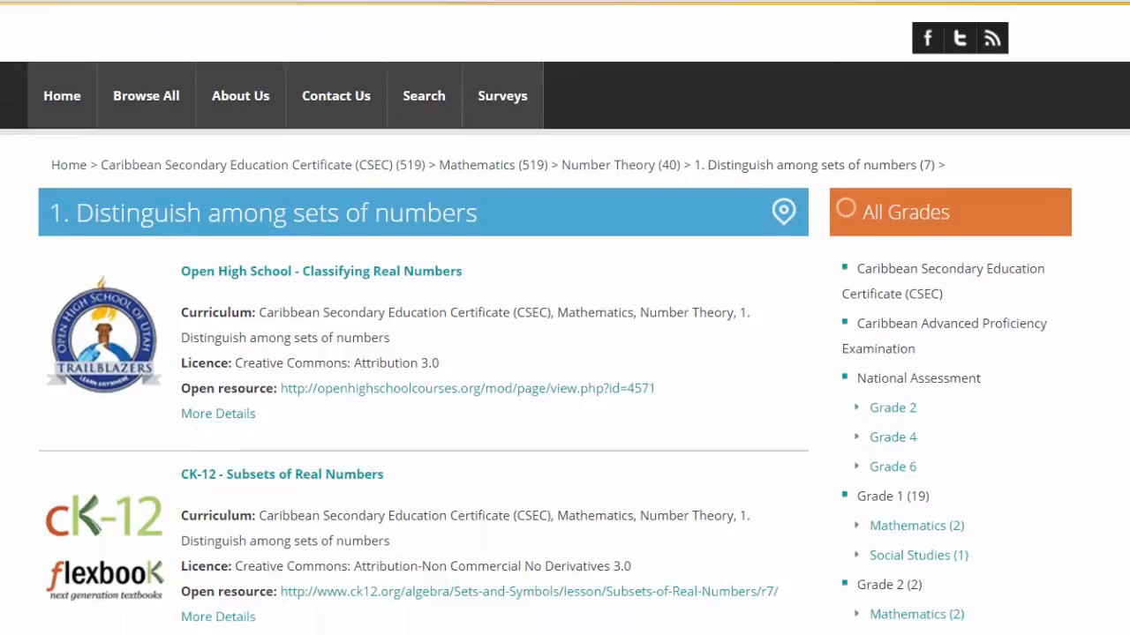
scroll("down", 3)
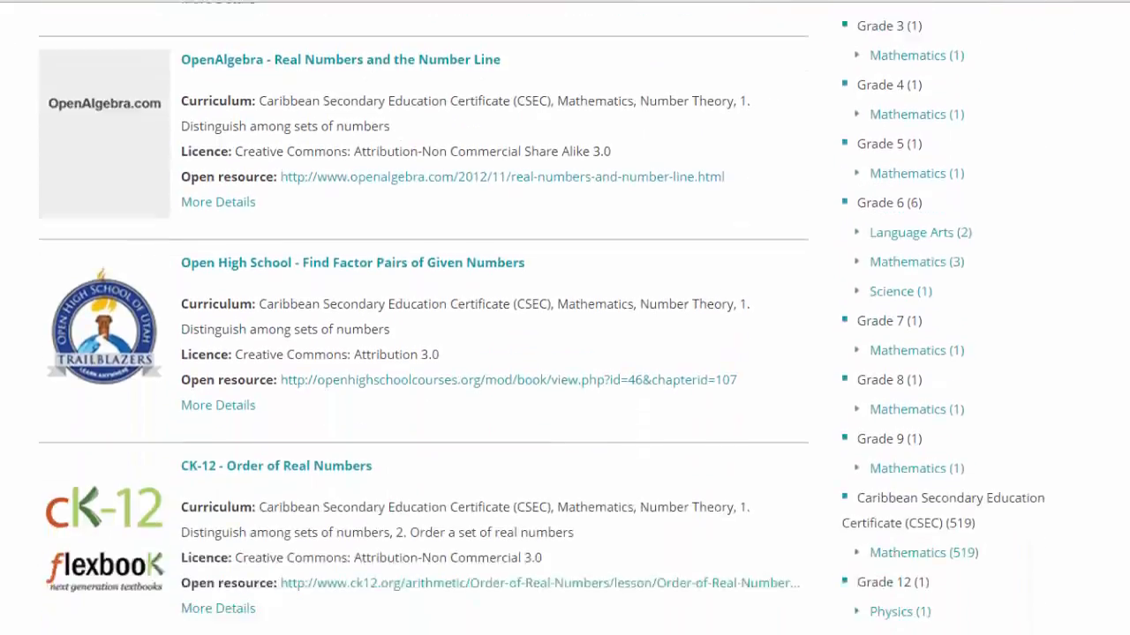
scroll("down", 3)
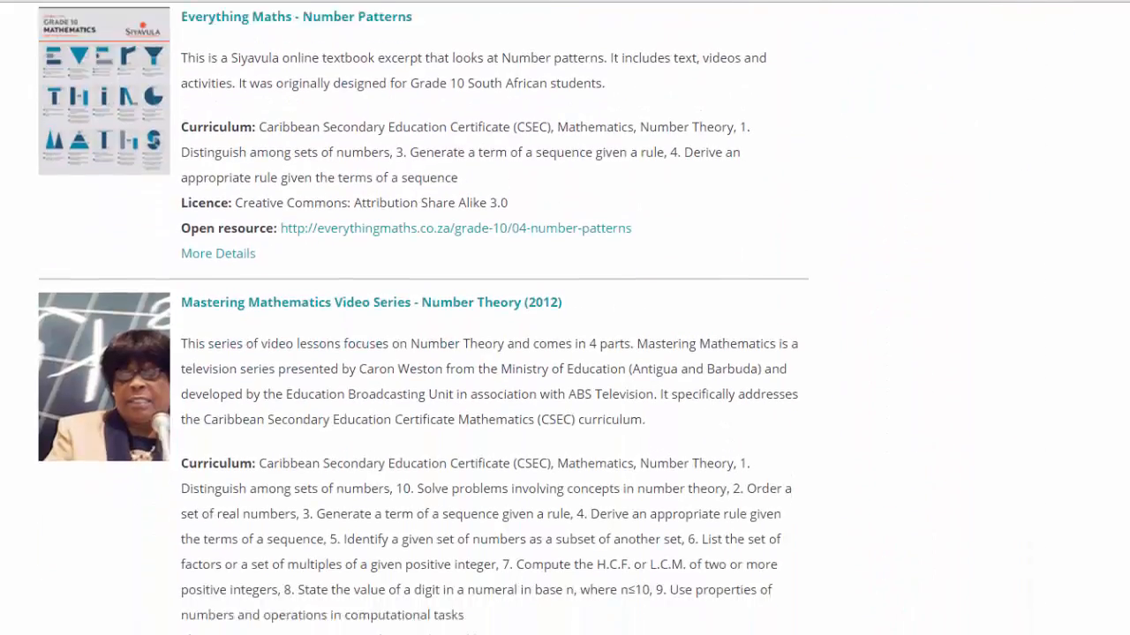
scroll("down", 3)
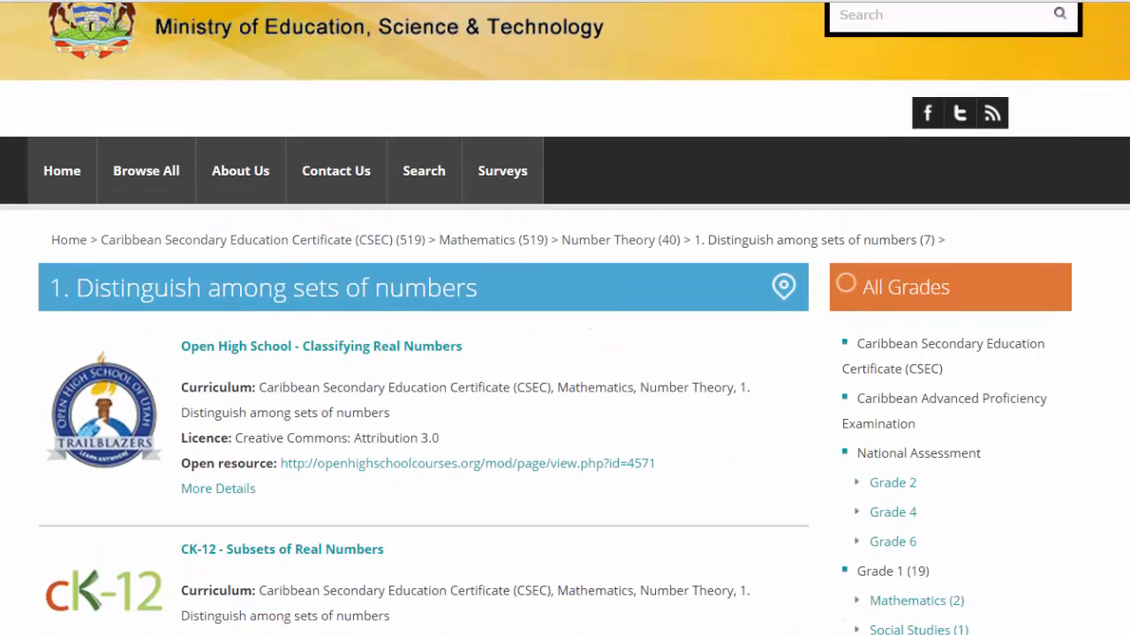
mouse_move(1098, 444)
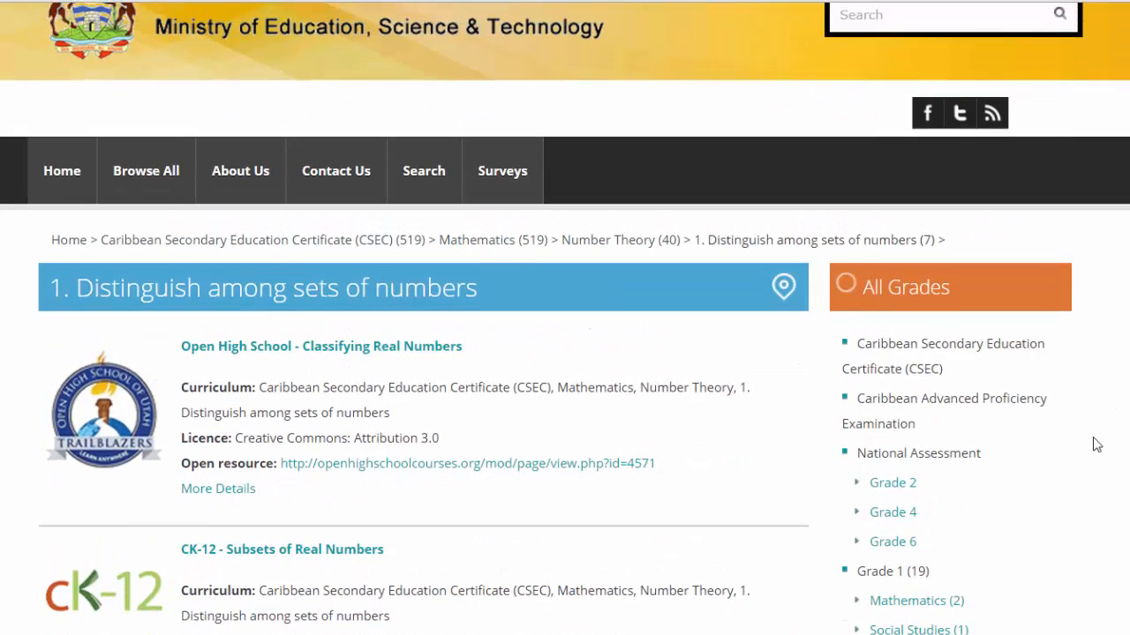